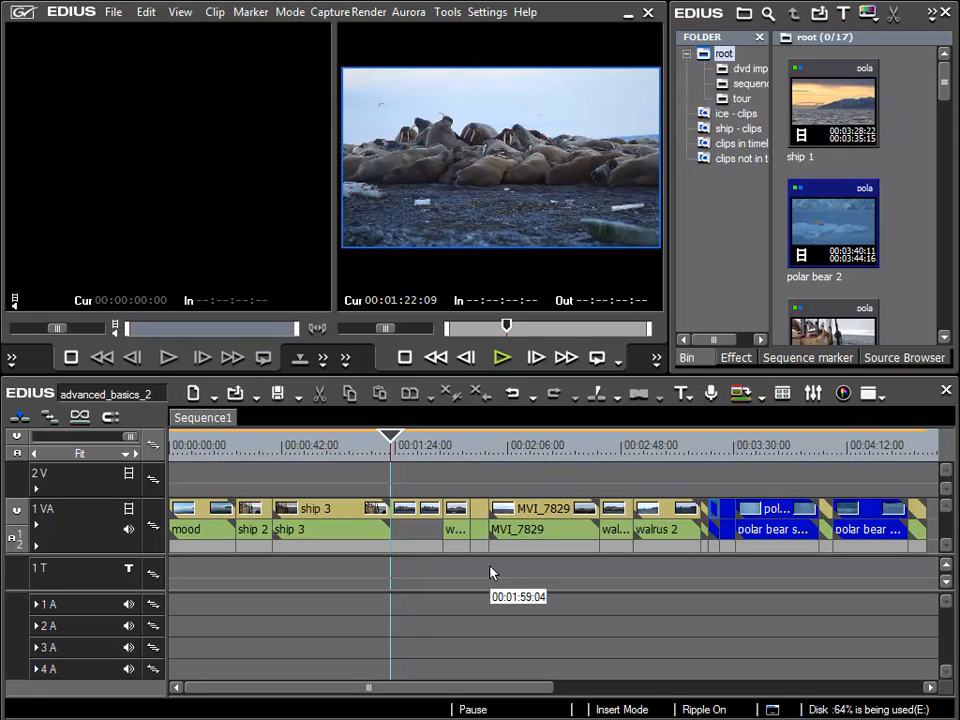
mouse_move(523, 592)
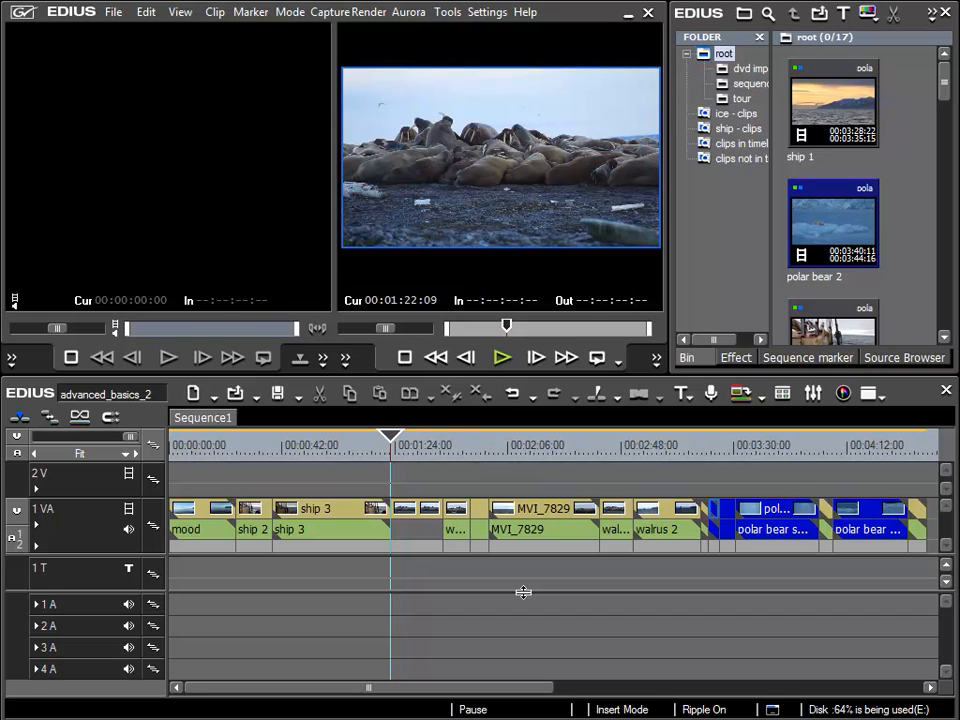
mouse_move(533, 582)
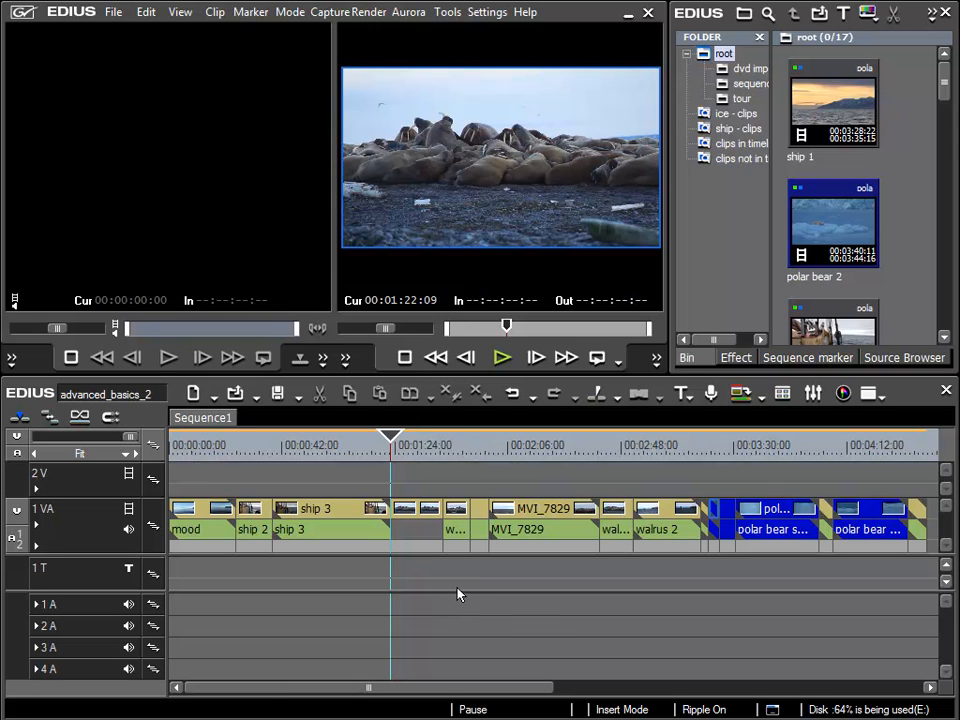
mouse_move(547, 591)
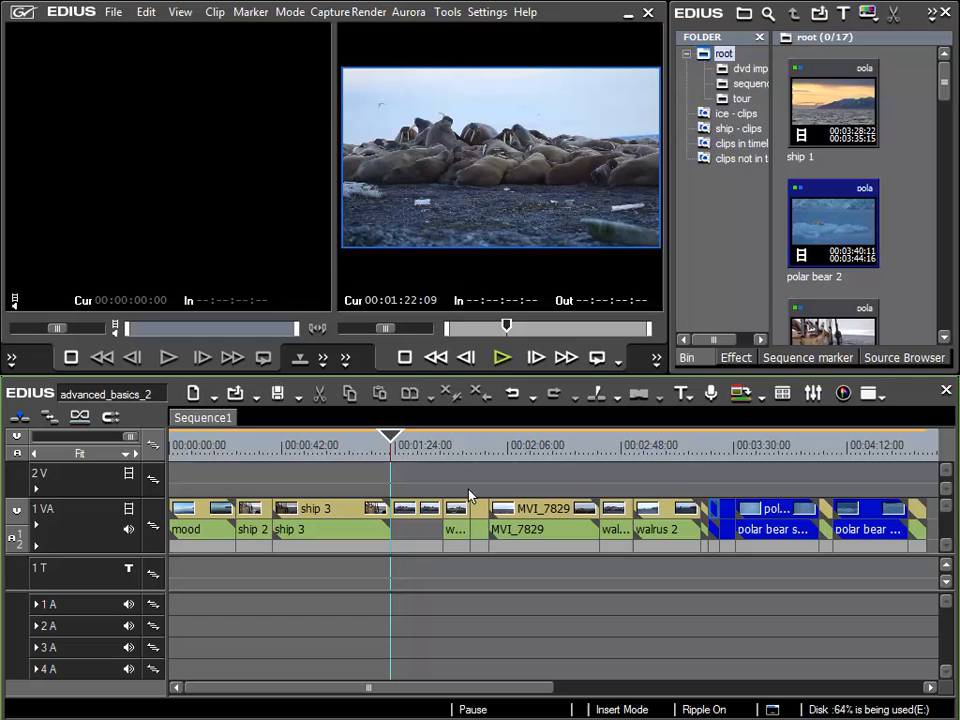
mouse_move(220, 487)
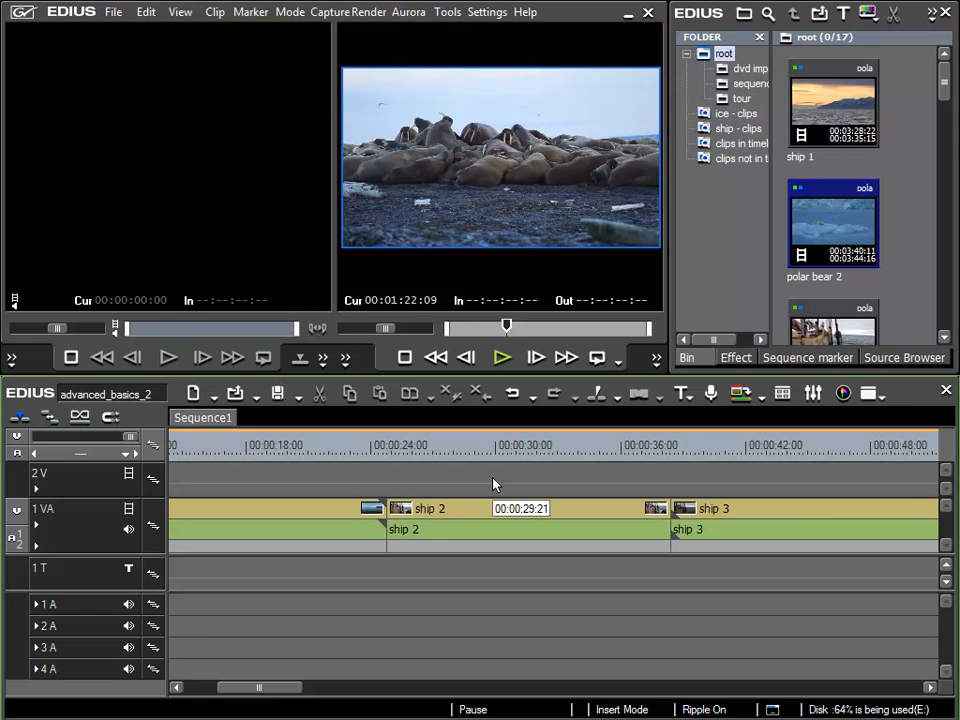
mouse_move(641, 470)
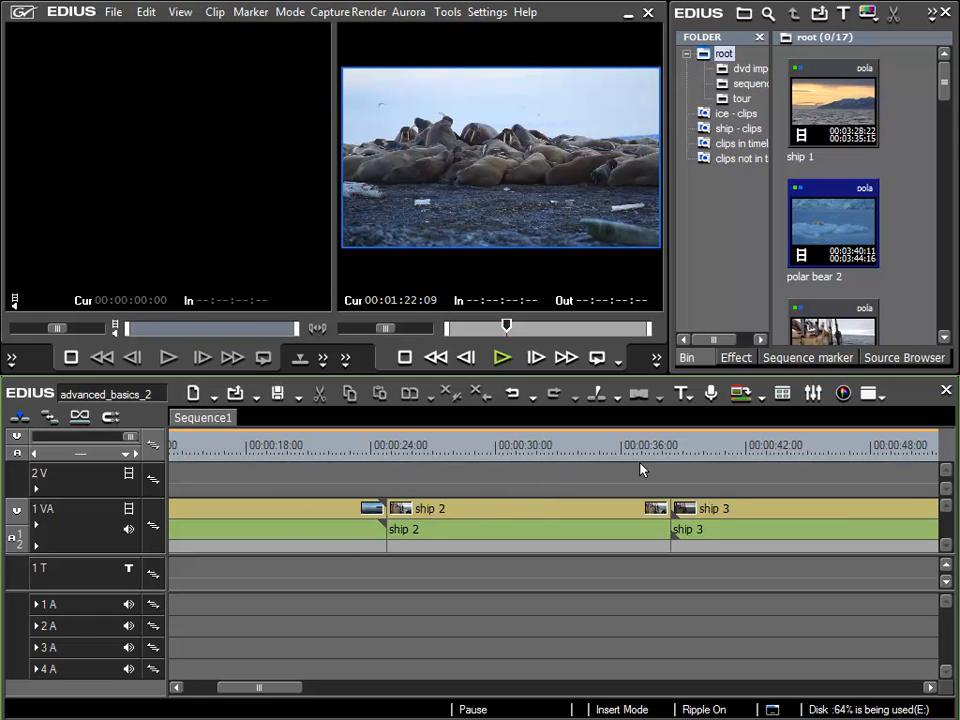
mouse_move(407, 600)
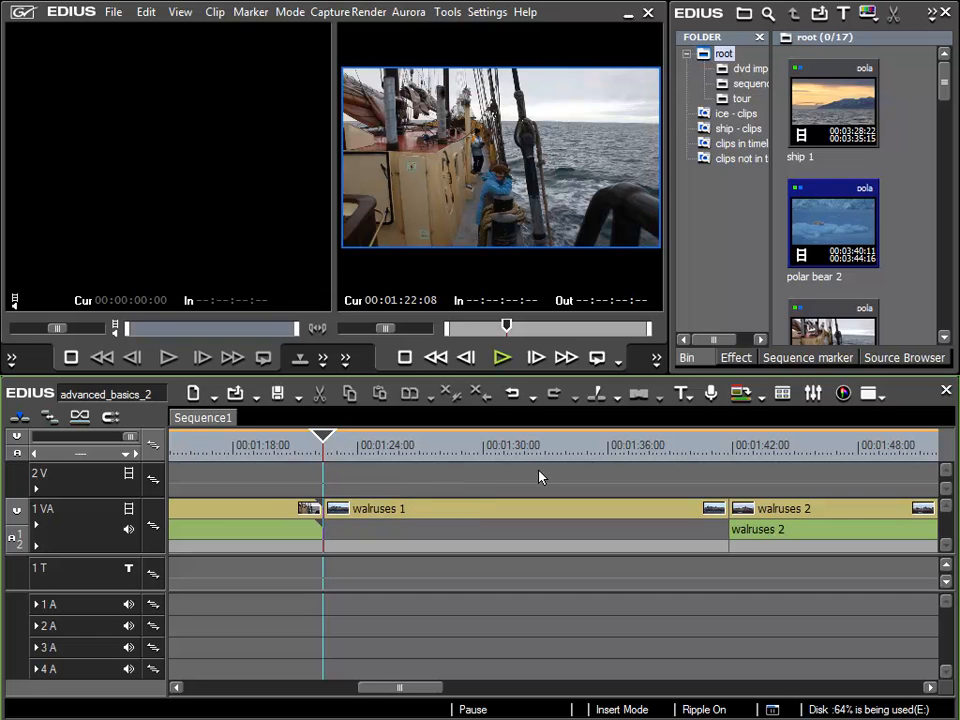
mouse_move(518, 494)
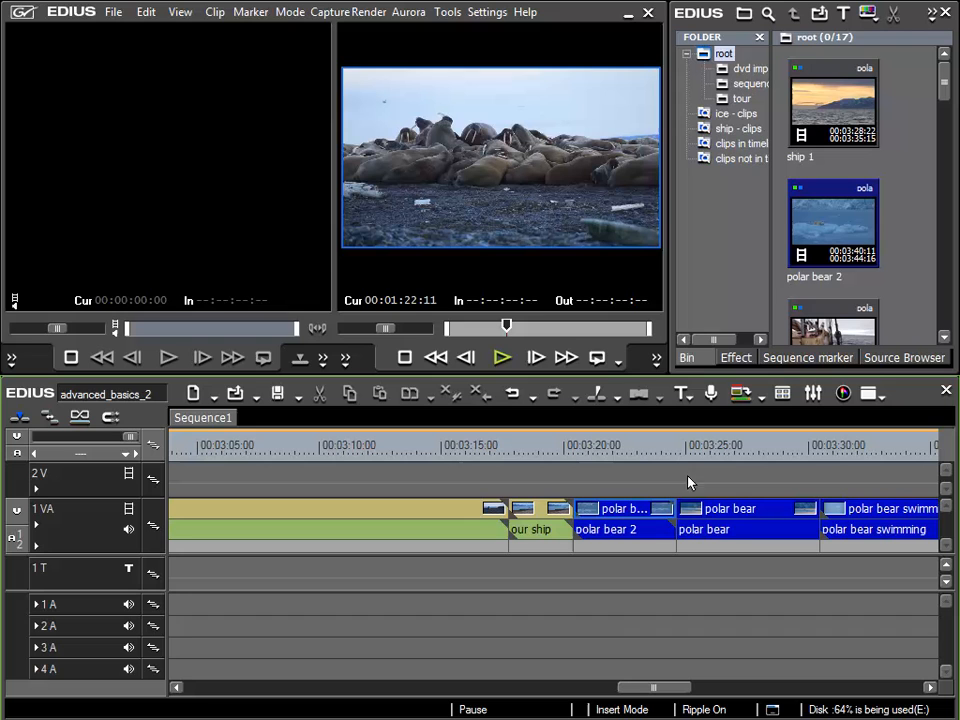
mouse_move(568, 505)
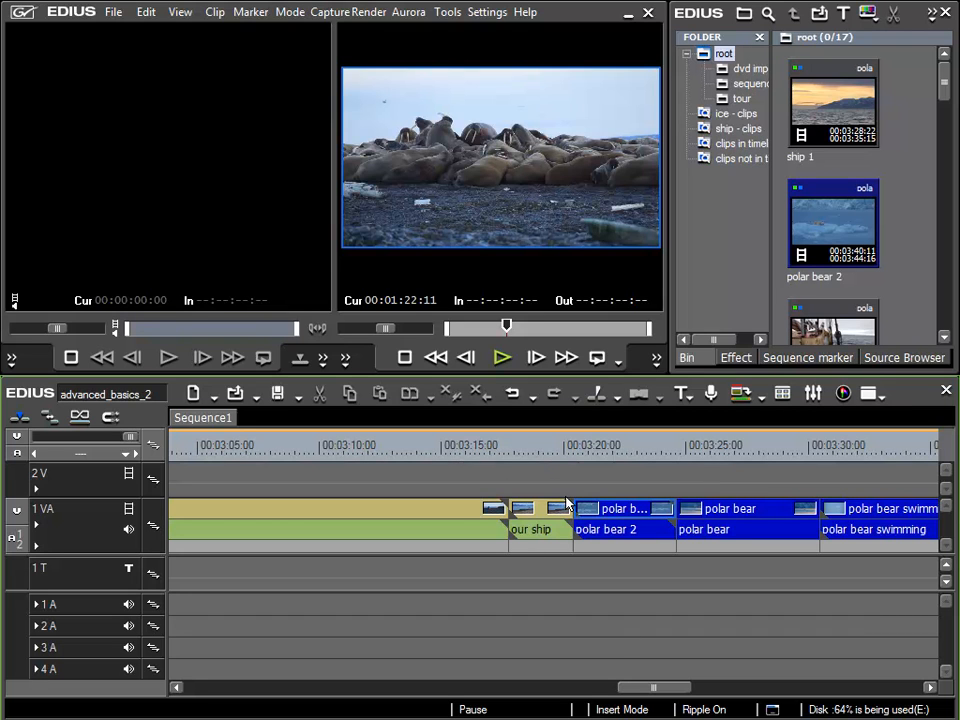
mouse_move(545, 480)
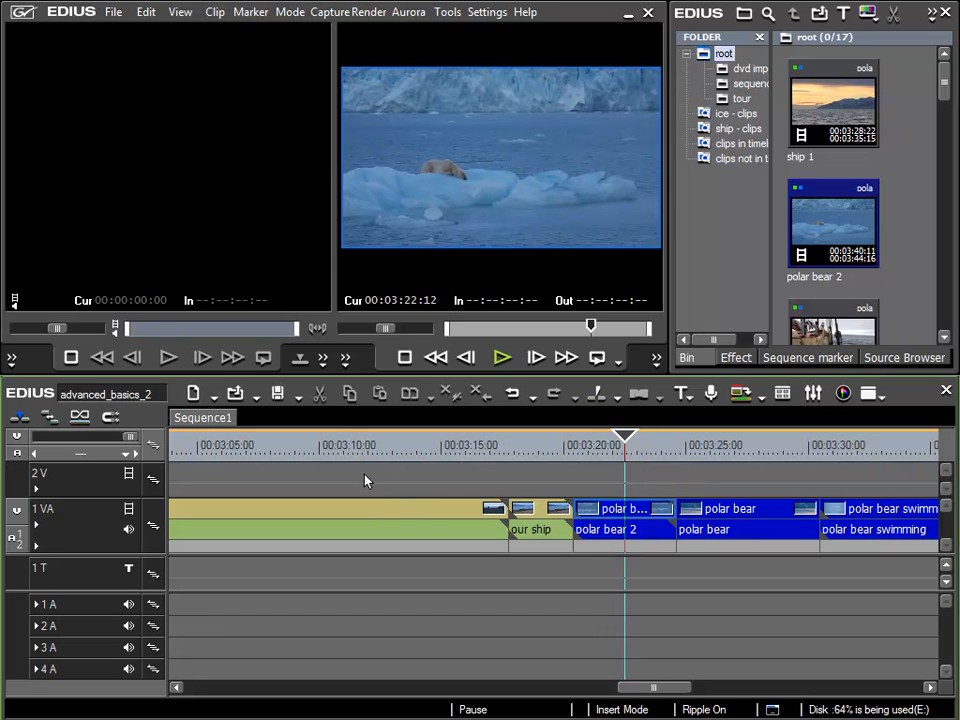
mouse_move(390, 471)
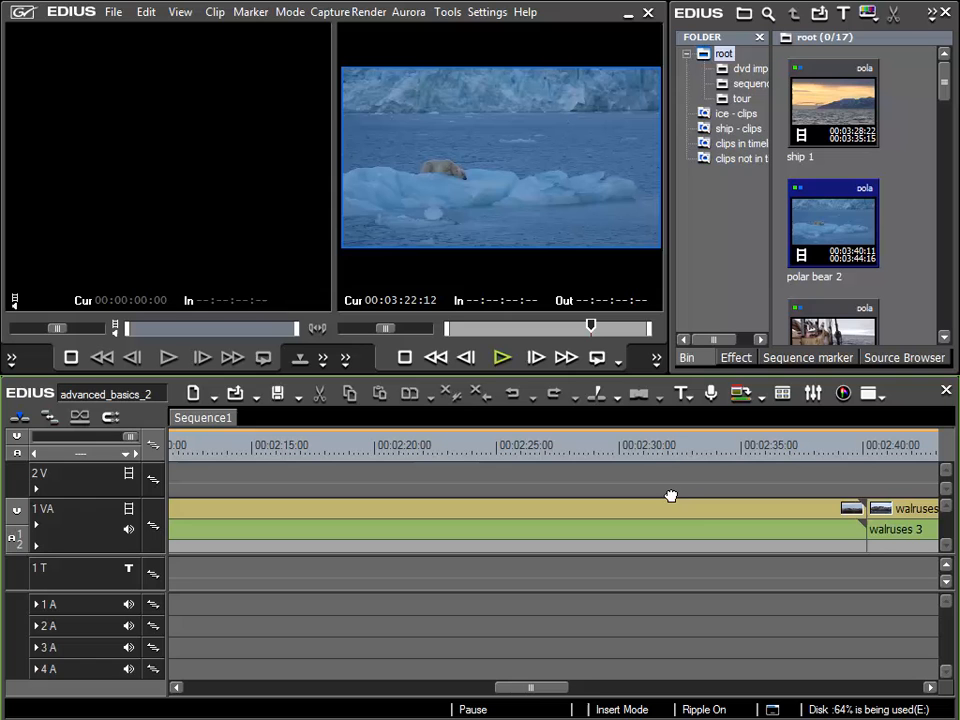
mouse_move(443, 500)
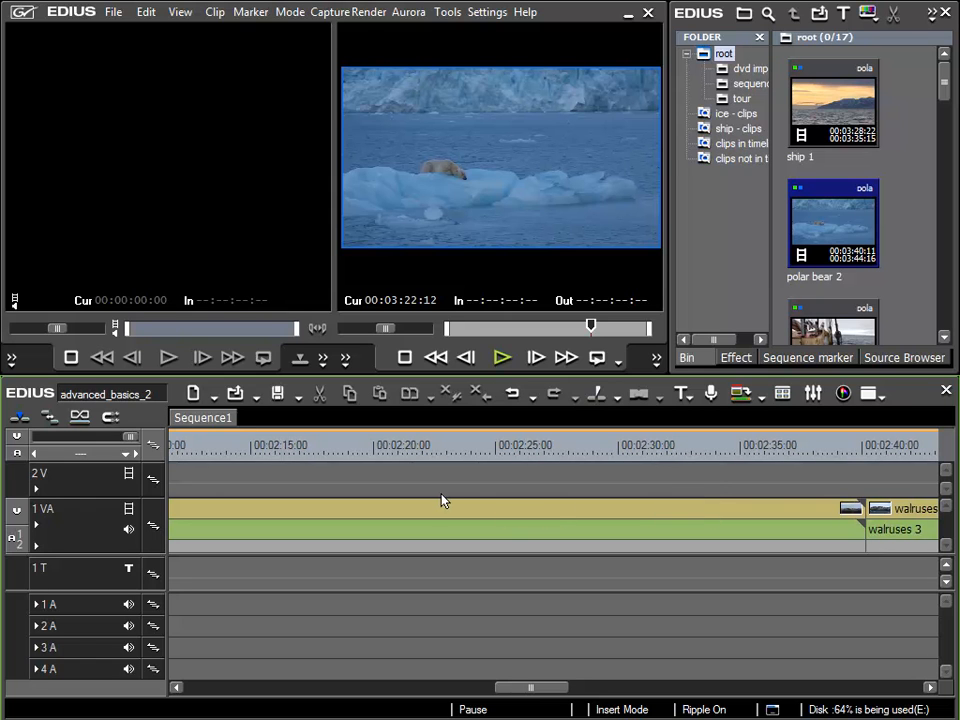
Scroll the timeline left to the walrus 1 clip and place the cursor at 00:01:54:24.
scroll("left", 3)
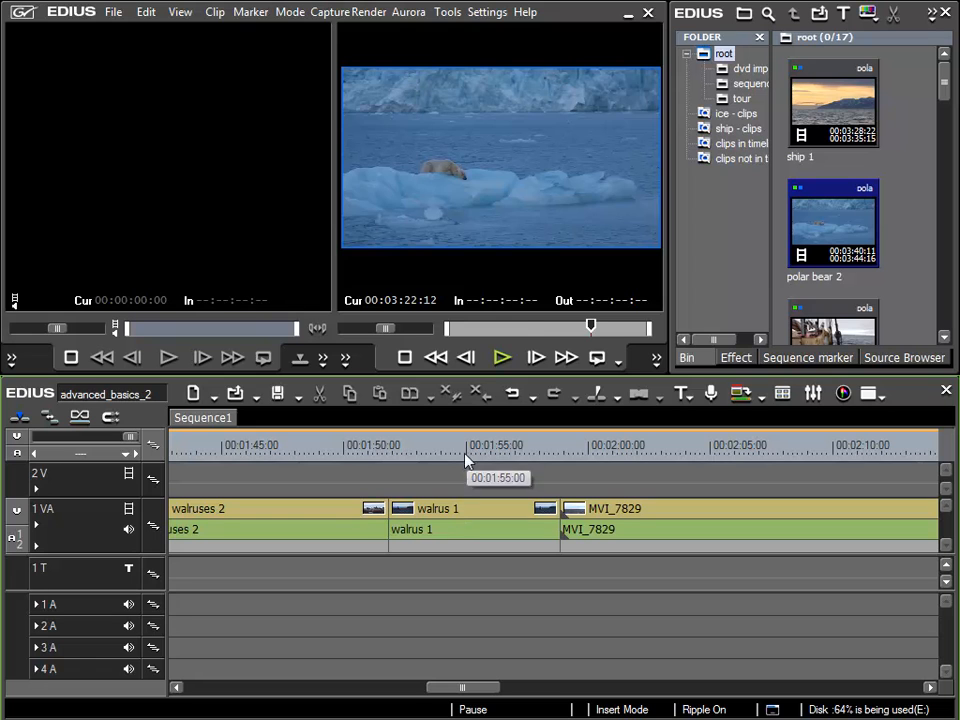
left_click(464, 445)
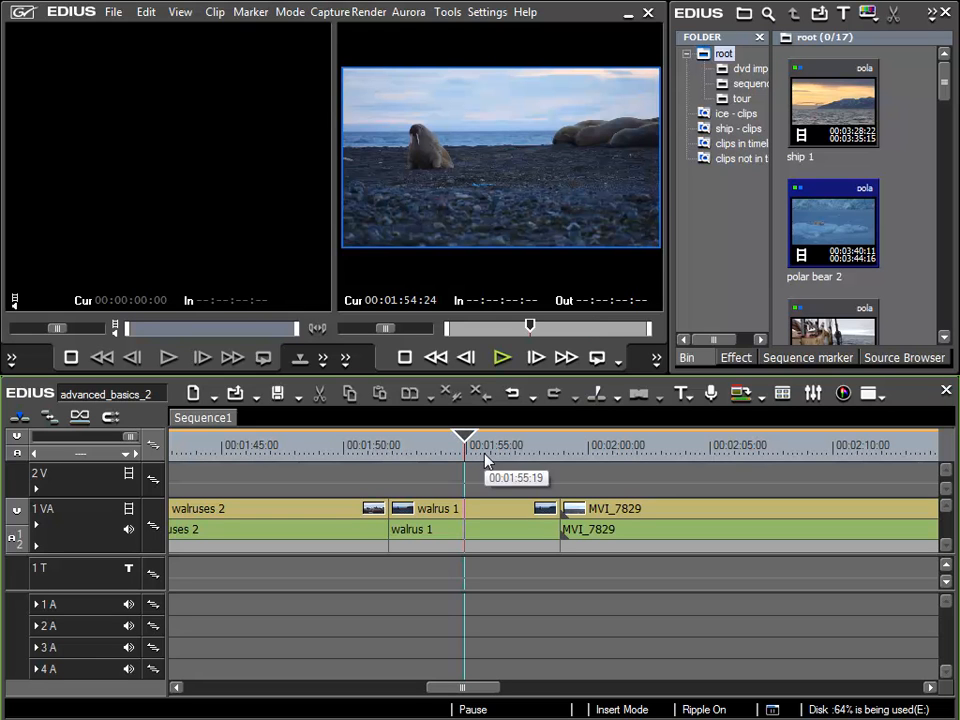